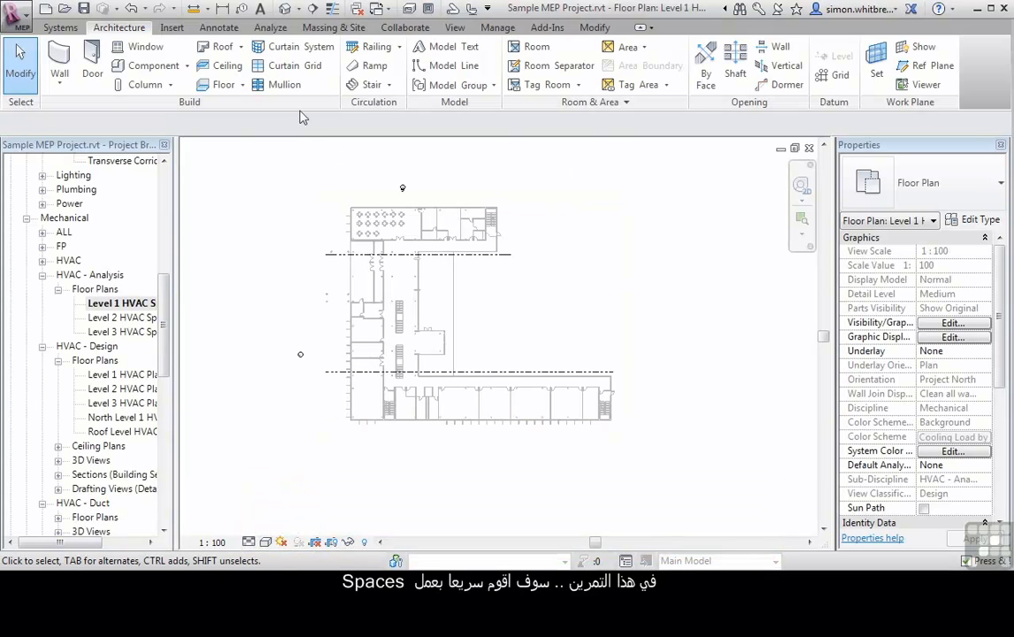
- Auto-place spaces on Level 1 with Upper Limit Level 2 and 0 offset, creating 34 spaces
{"action": "left_click", "coordinate": [271, 28]}
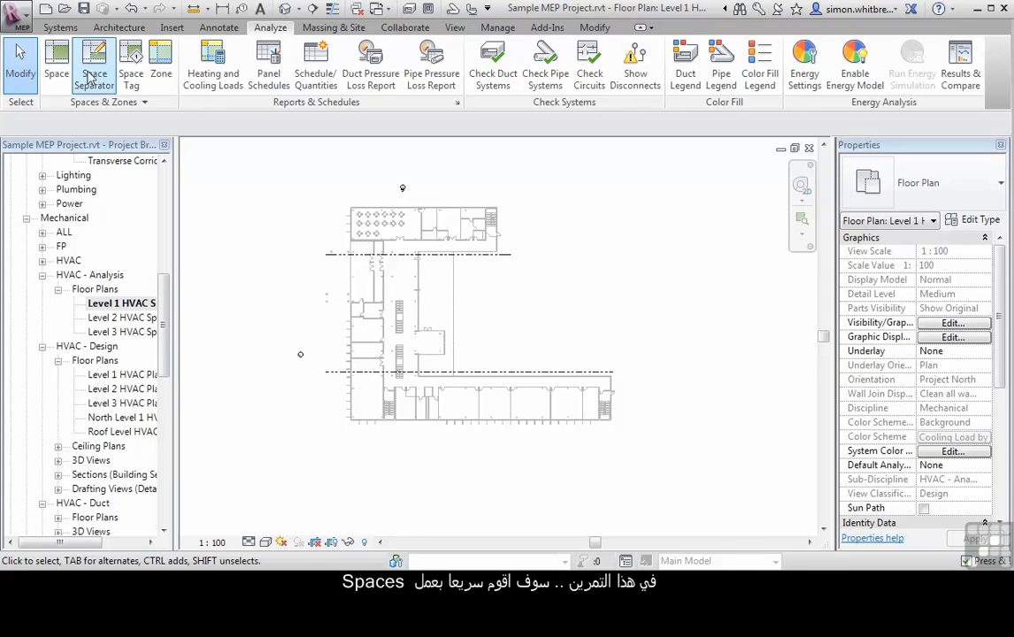
{"action": "left_click", "coordinate": [56, 62]}
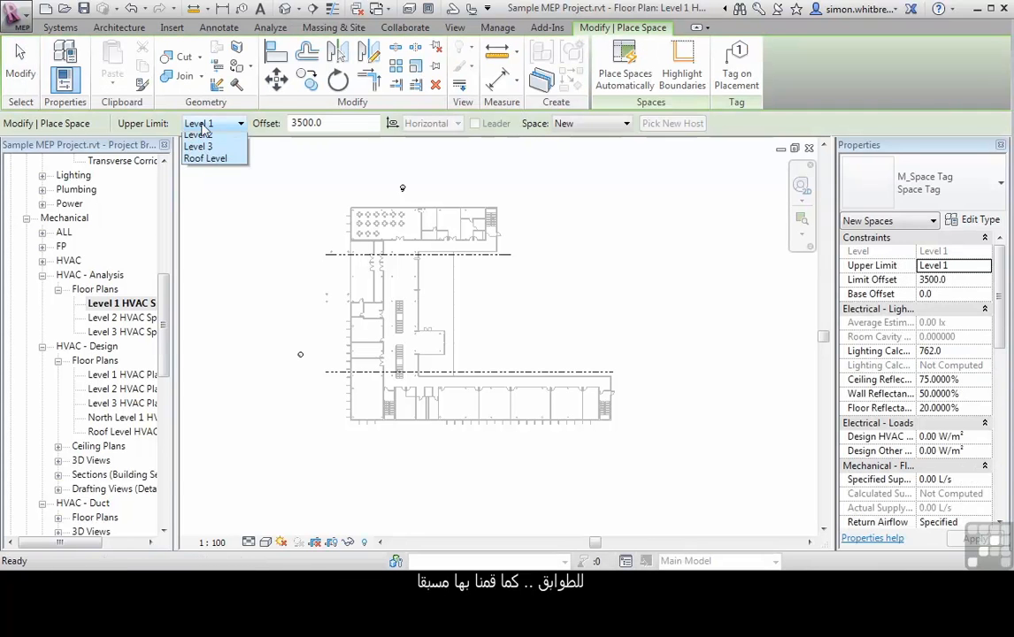
{"action": "left_click", "coordinate": [198, 134]}
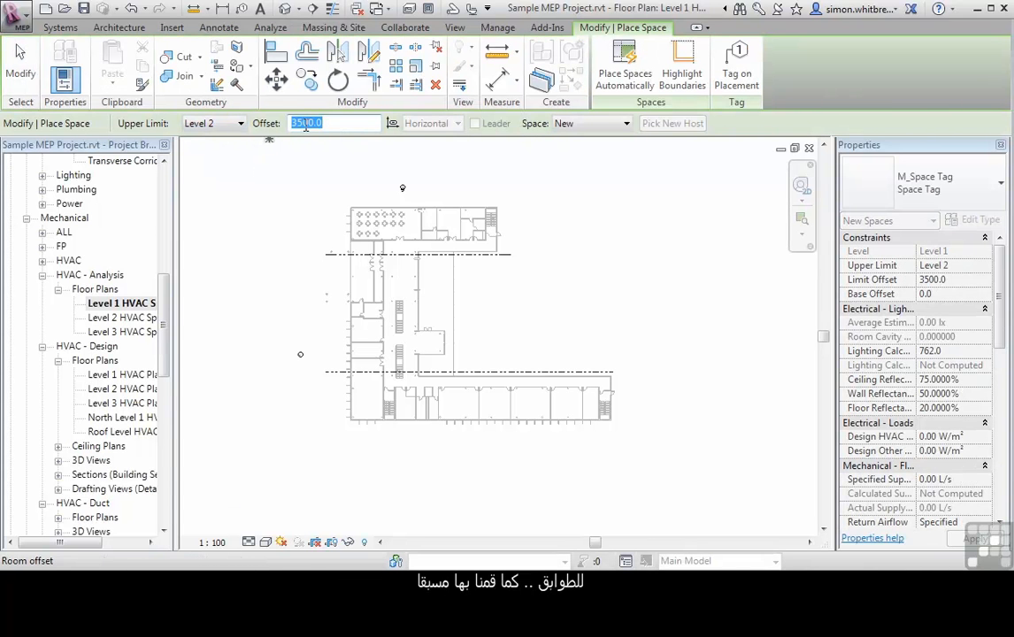
{"action": "left_click", "coordinate": [624, 66]}
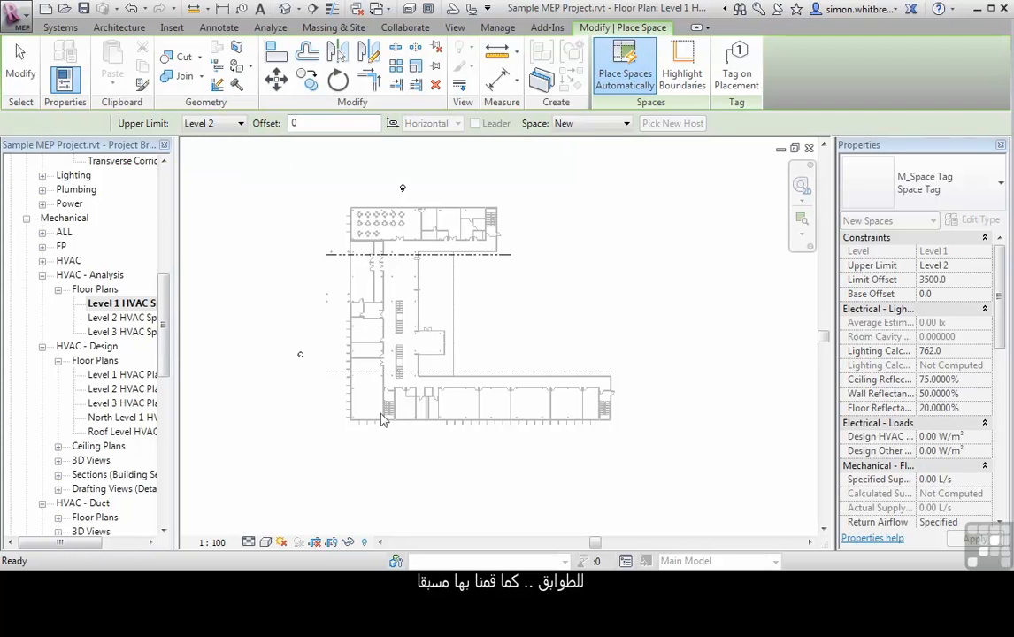
{"action": "left_click", "coordinate": [624, 67]}
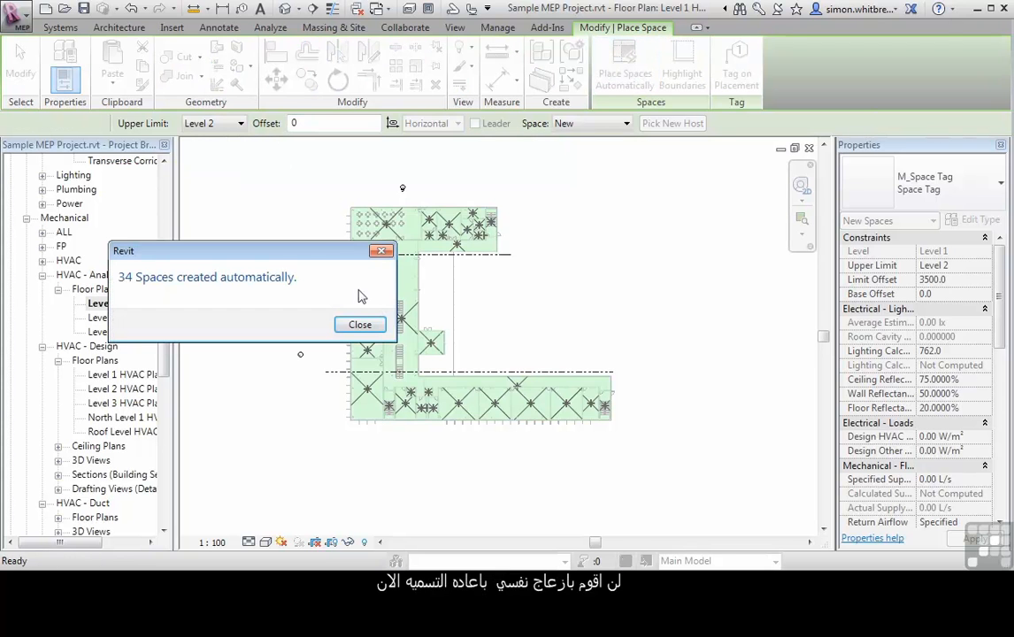
{"action": "left_click", "coordinate": [359, 325]}
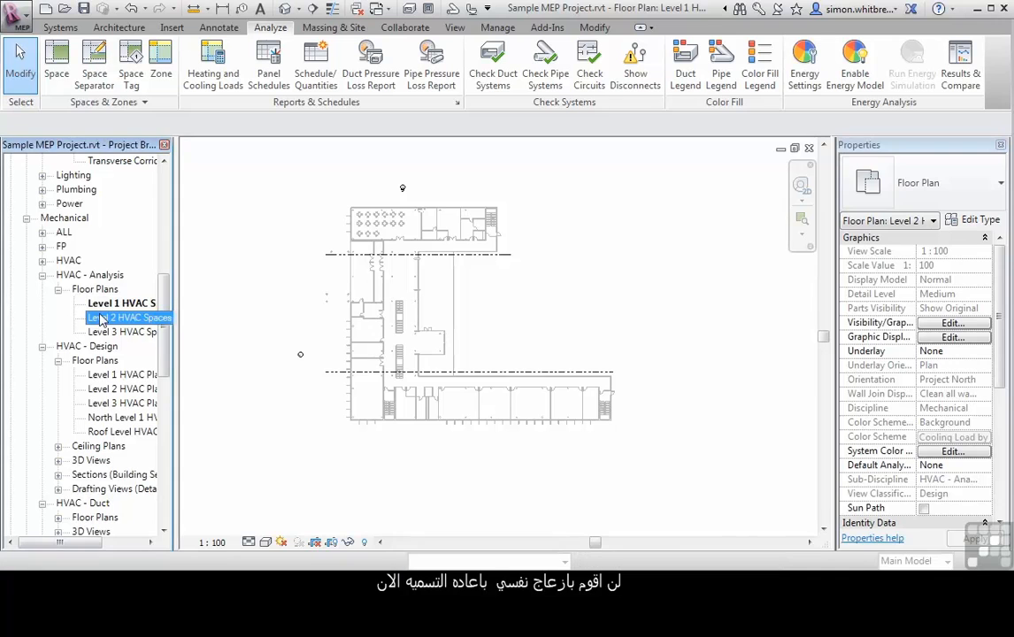
- In Level 2 HVAC Spaces, auto-place spaces up to Level 3 with 0 offset (39 spaces)
{"action": "double_click", "coordinate": [121, 316]}
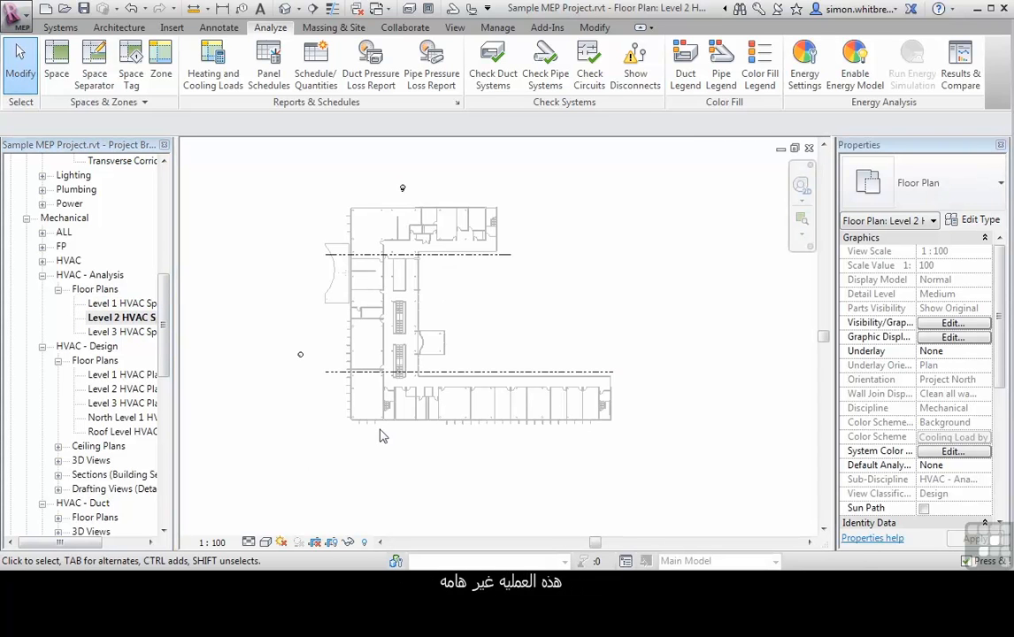
{"action": "mouse_move", "coordinate": [285, 422]}
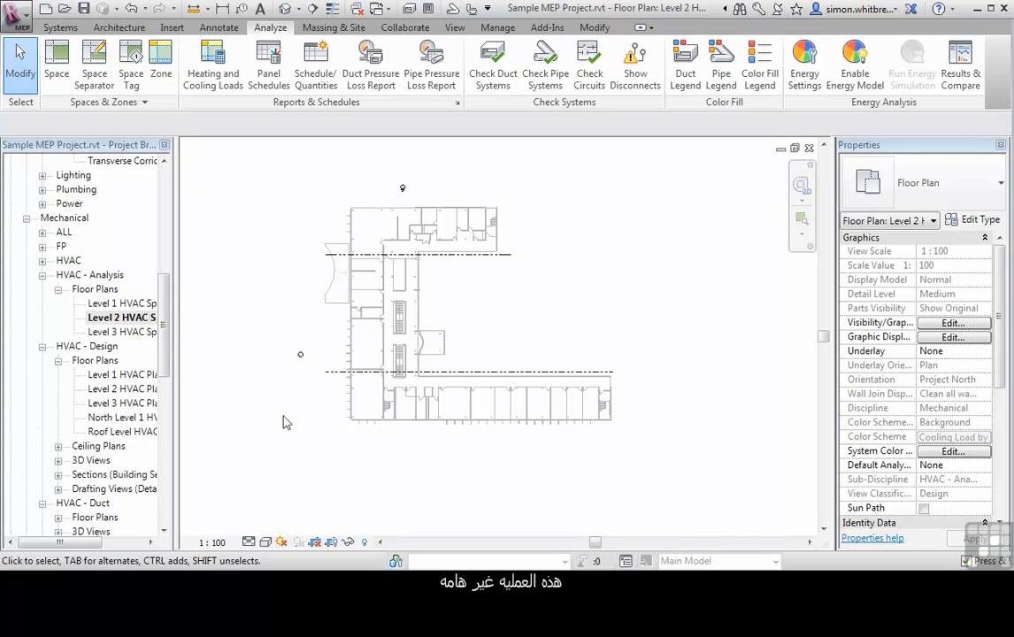
{"action": "left_click", "coordinate": [239, 122]}
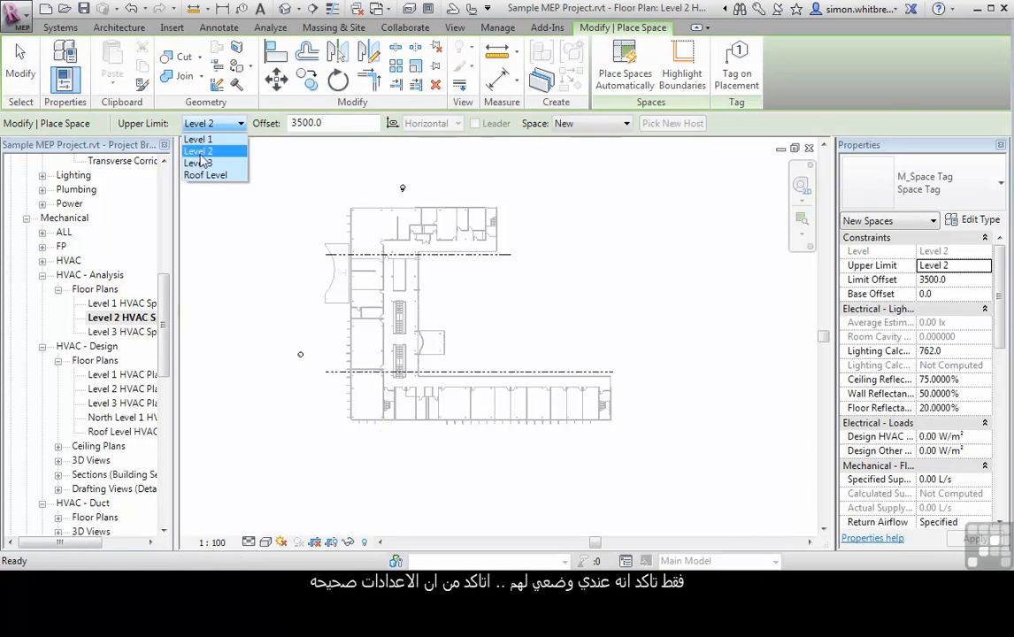
{"action": "left_click", "coordinate": [200, 163]}
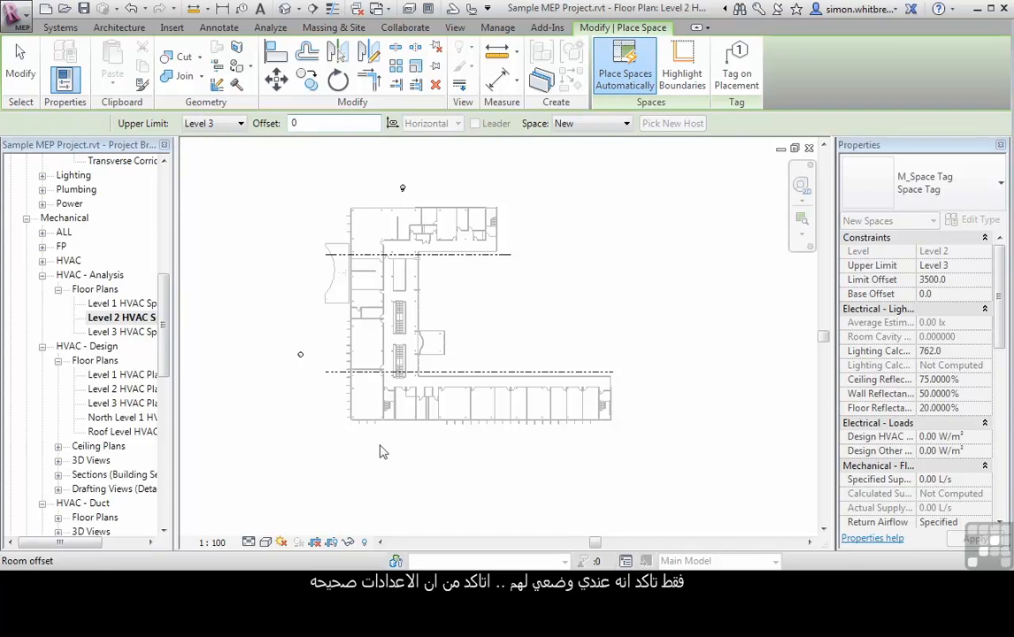
{"action": "mouse_move", "coordinate": [50, 130]}
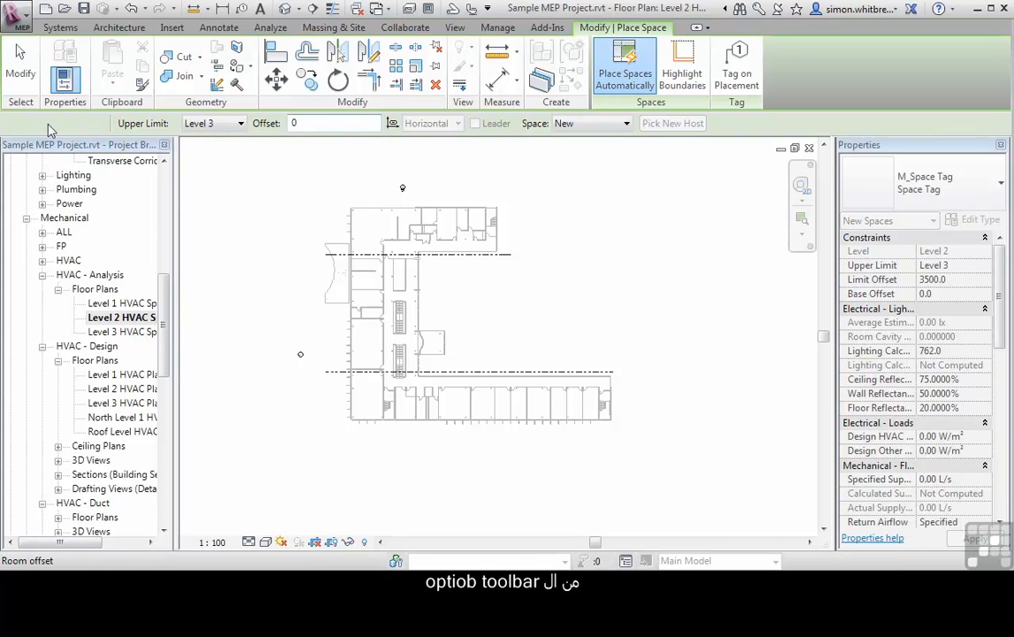
{"action": "left_click", "coordinate": [625, 66]}
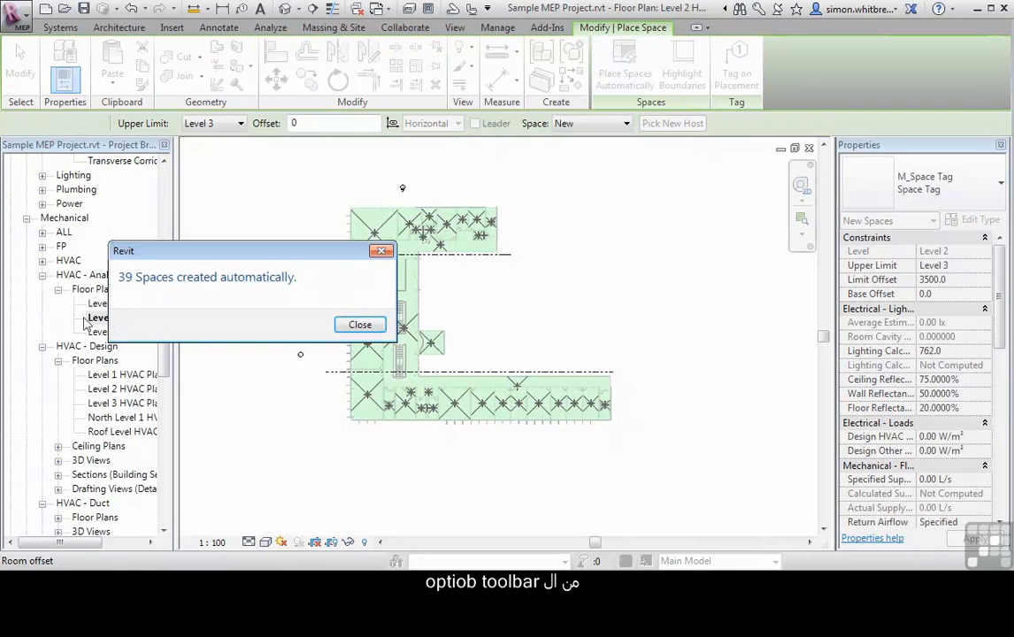
{"action": "left_click", "coordinate": [359, 324]}
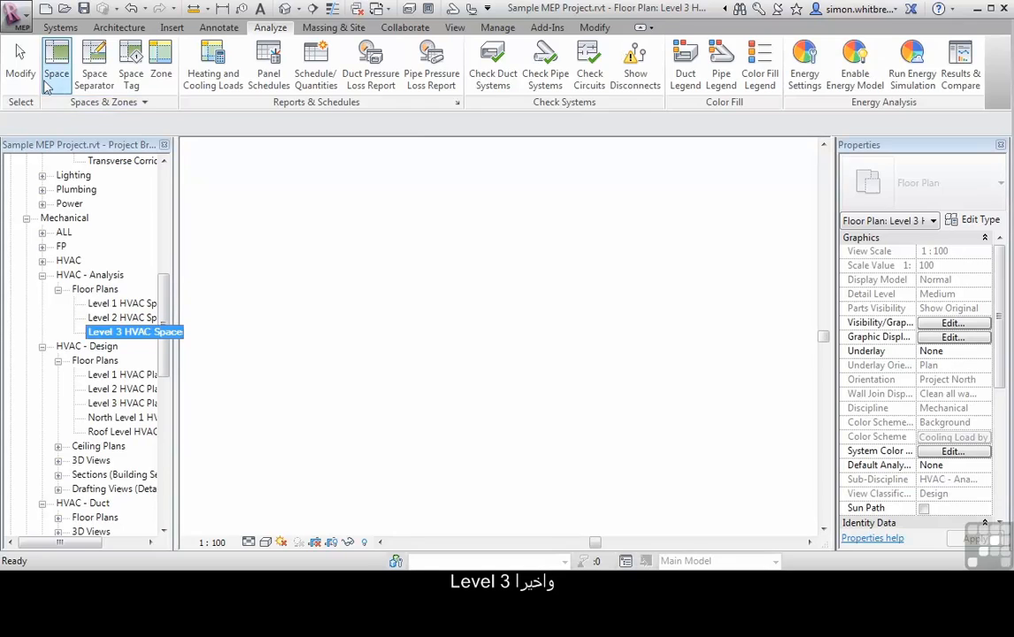
- Auto-place spaces on Level 3 up to Roof Level, then check a placed space and deselect
{"action": "left_click", "coordinate": [57, 62]}
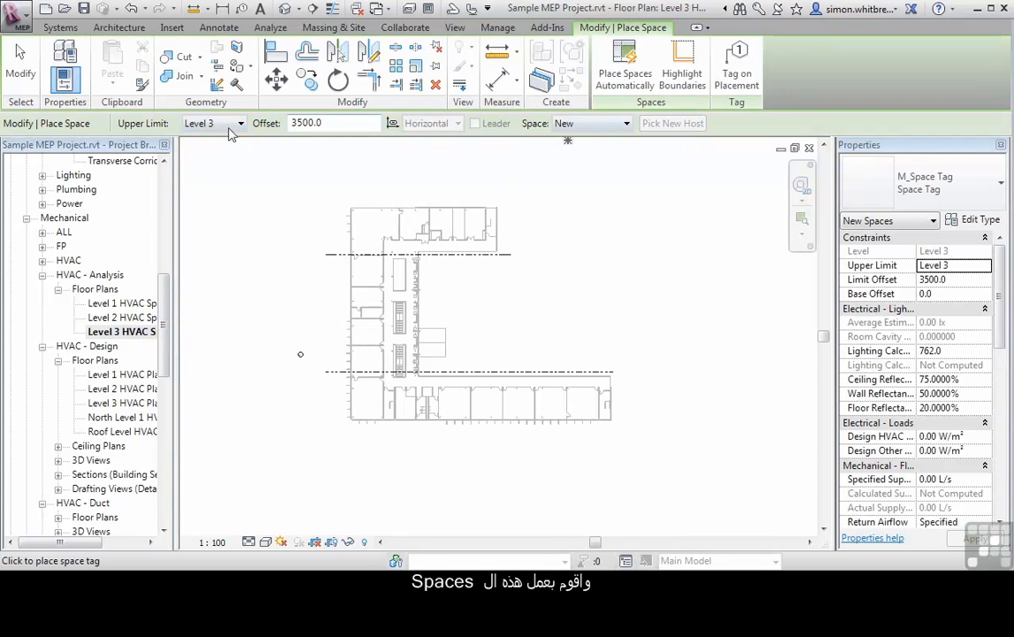
{"action": "left_click", "coordinate": [212, 122]}
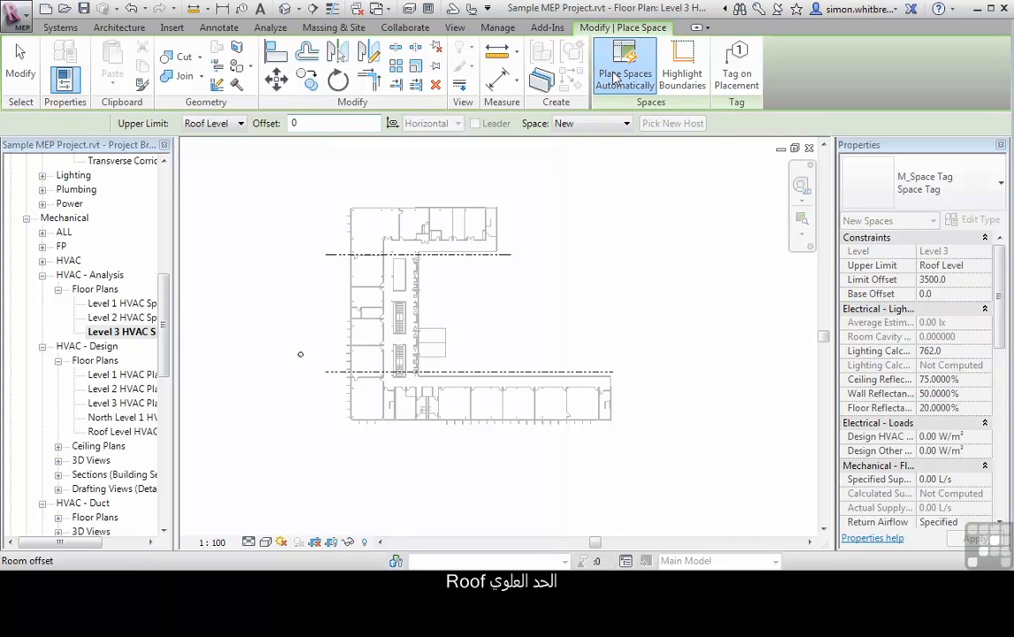
{"action": "mouse_move", "coordinate": [608, 147]}
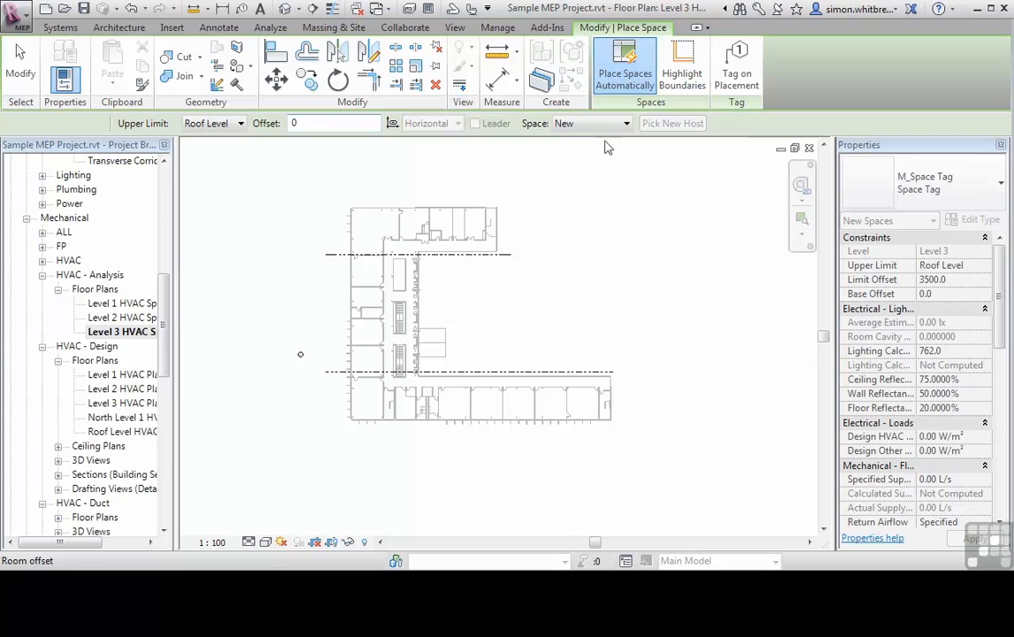
{"action": "left_click", "coordinate": [624, 66]}
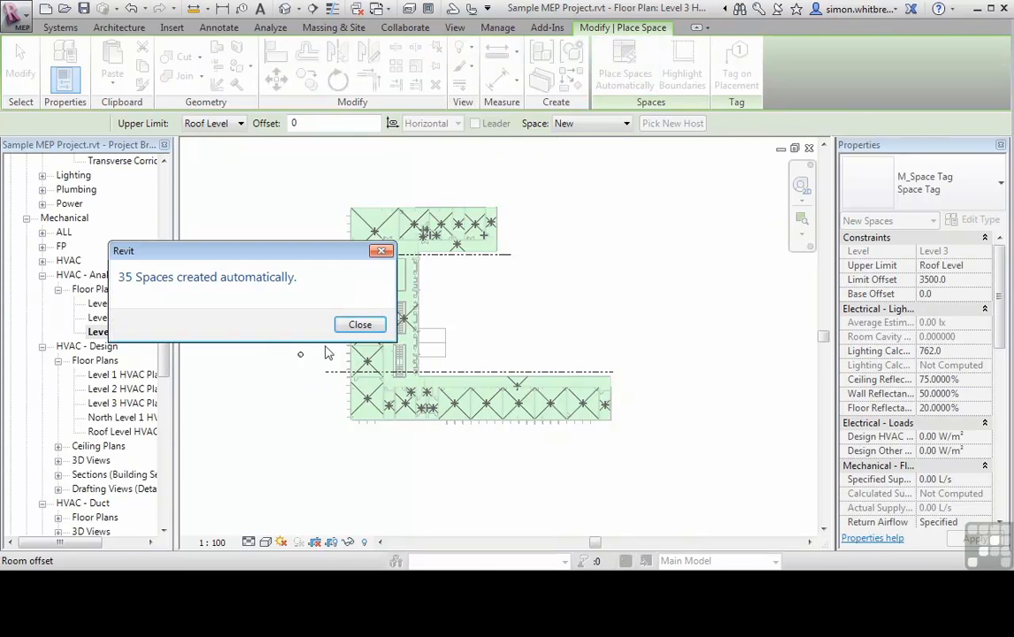
{"action": "left_click", "coordinate": [359, 324]}
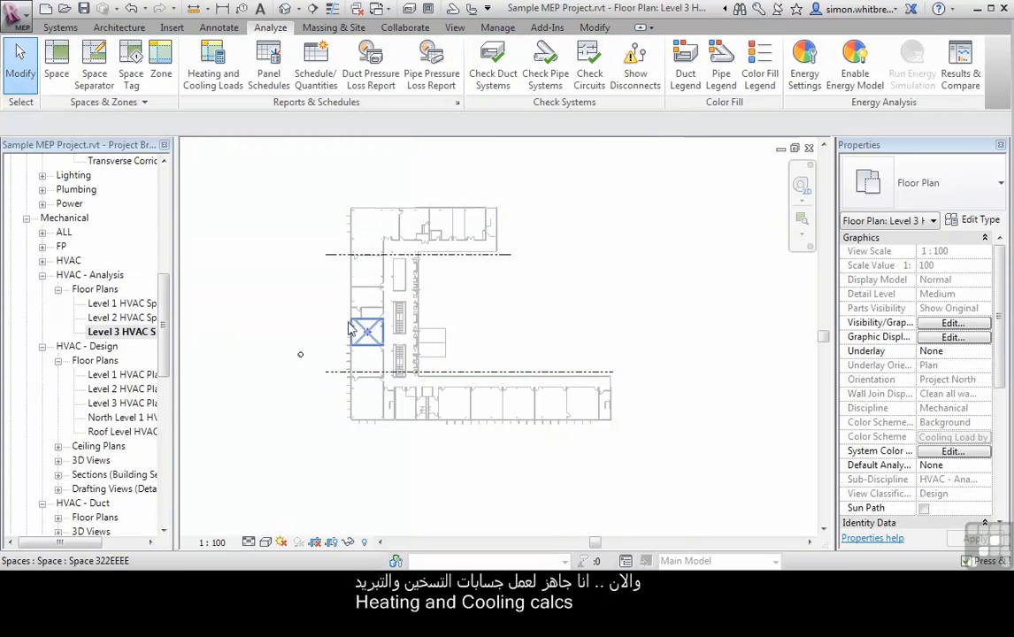
{"action": "left_click", "coordinate": [217, 281]}
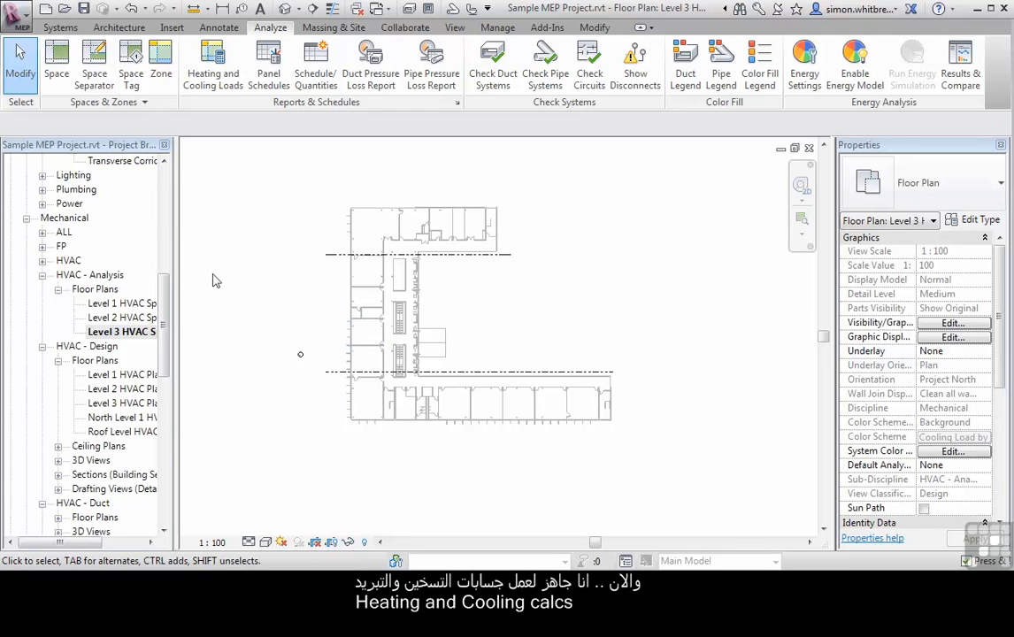
{"action": "mouse_move", "coordinate": [212, 62]}
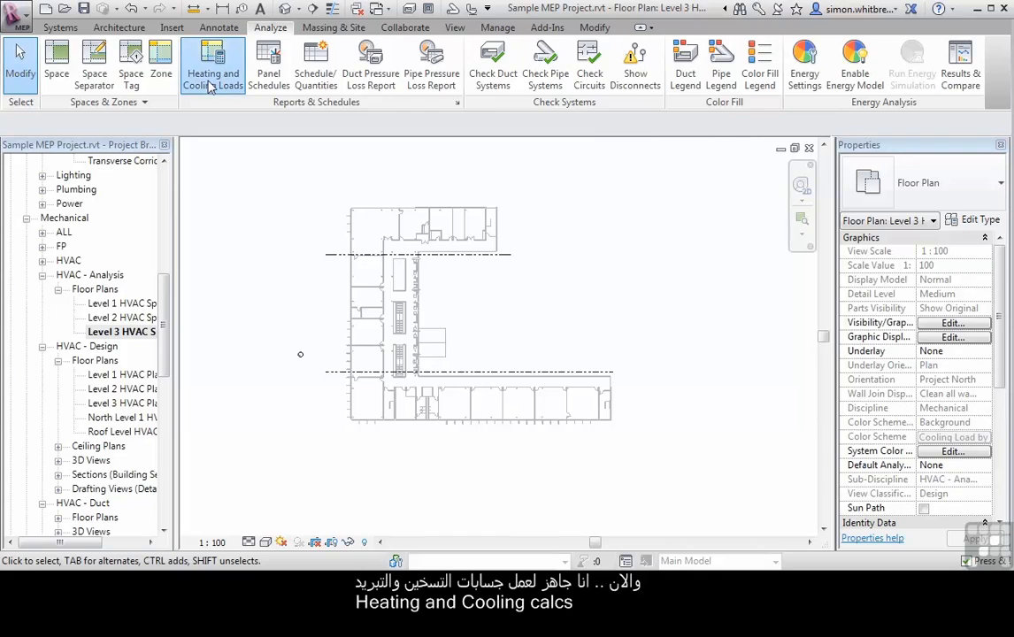
- Launch Heating and Cooling Loads and answer No to the Space Volumes Not Computed warning
{"action": "left_click", "coordinate": [212, 67]}
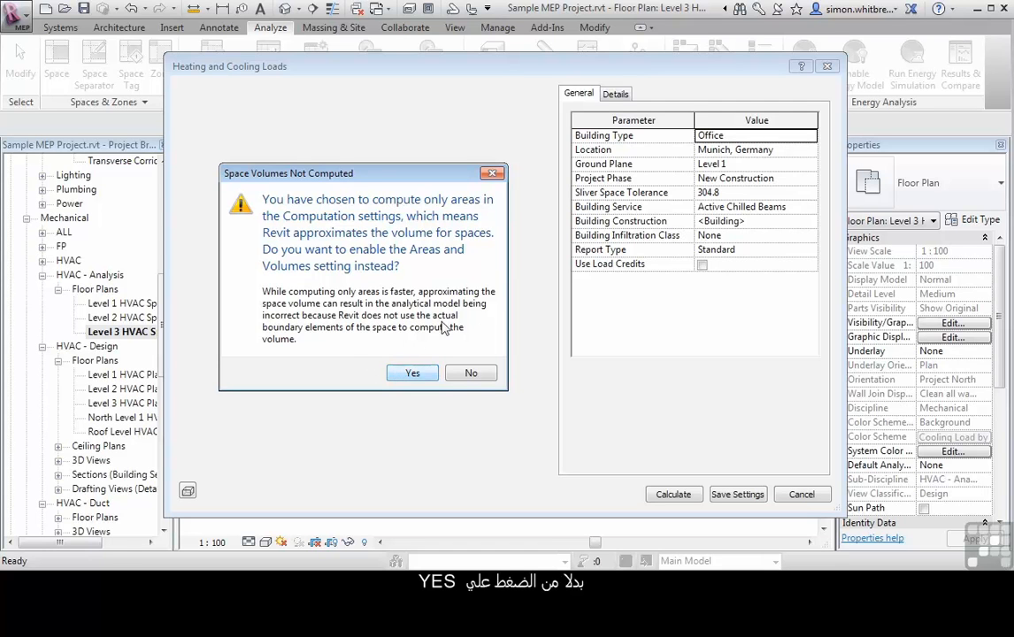
{"action": "left_click", "coordinate": [471, 373]}
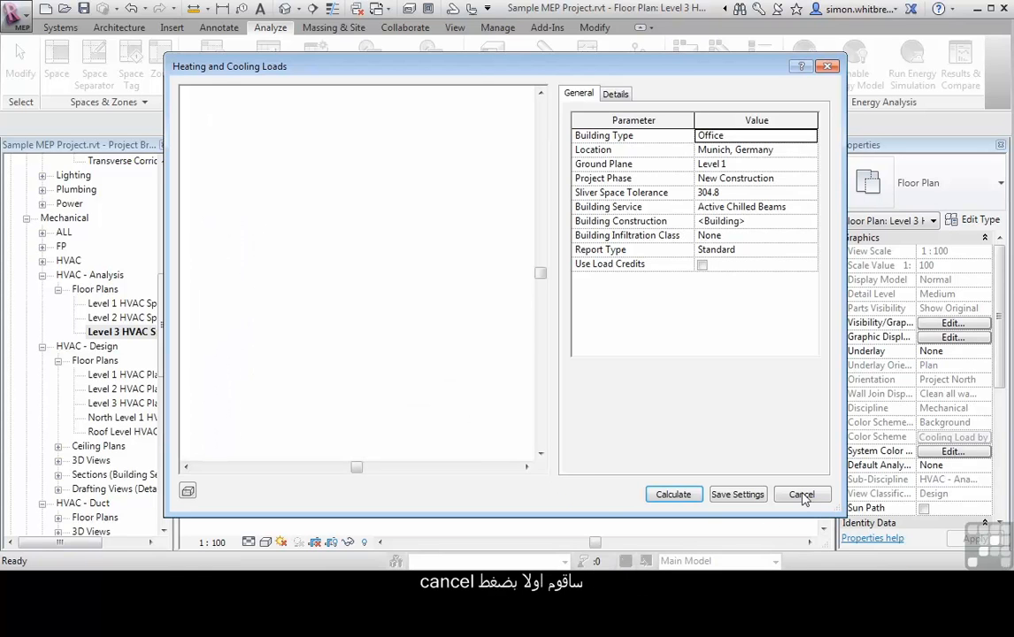
- Cancel the loads dialog and open Area and Volume Computations from the Room & Area panel
{"action": "left_click", "coordinate": [800, 493]}
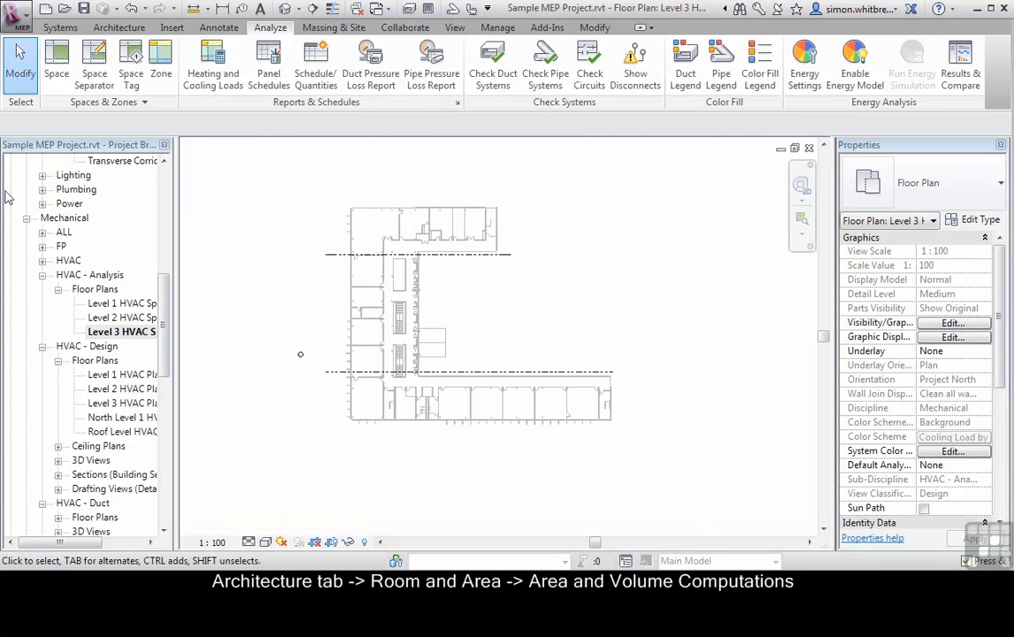
{"action": "left_click", "coordinate": [119, 27]}
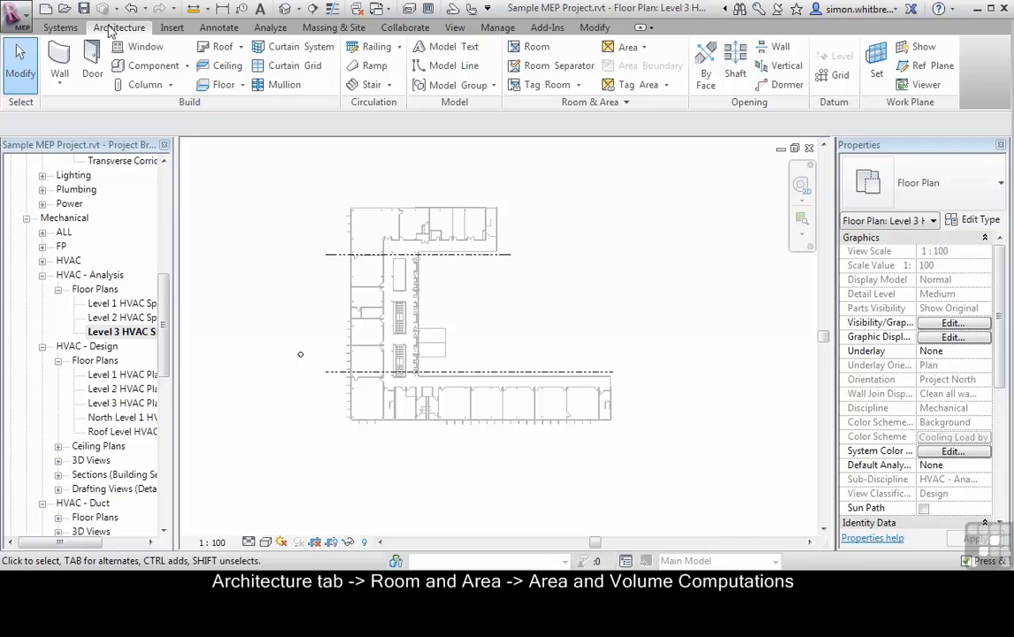
{"action": "mouse_move", "coordinate": [594, 102]}
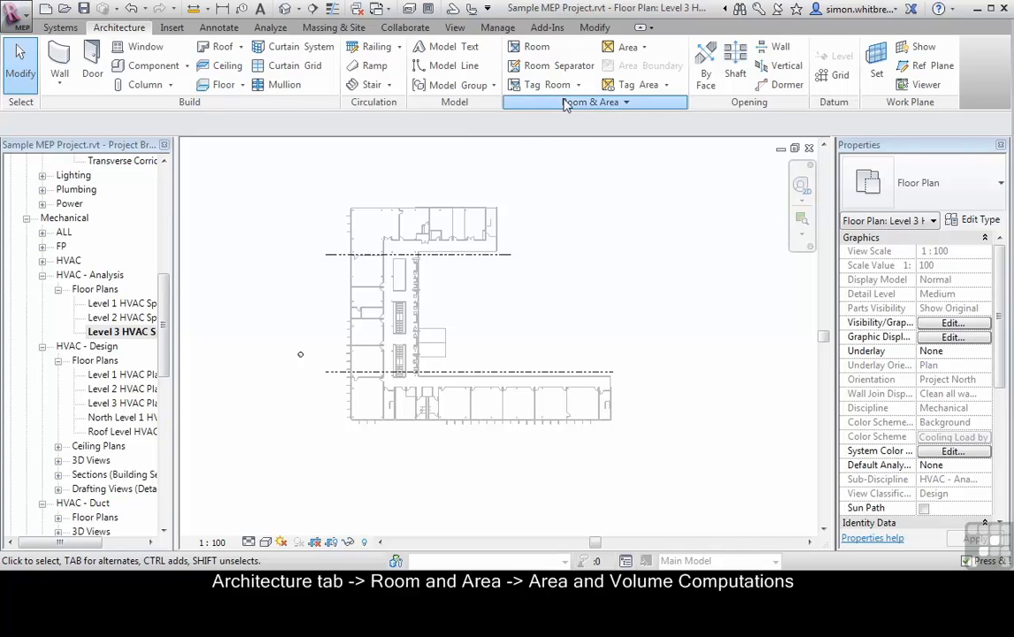
{"action": "left_click", "coordinate": [591, 102]}
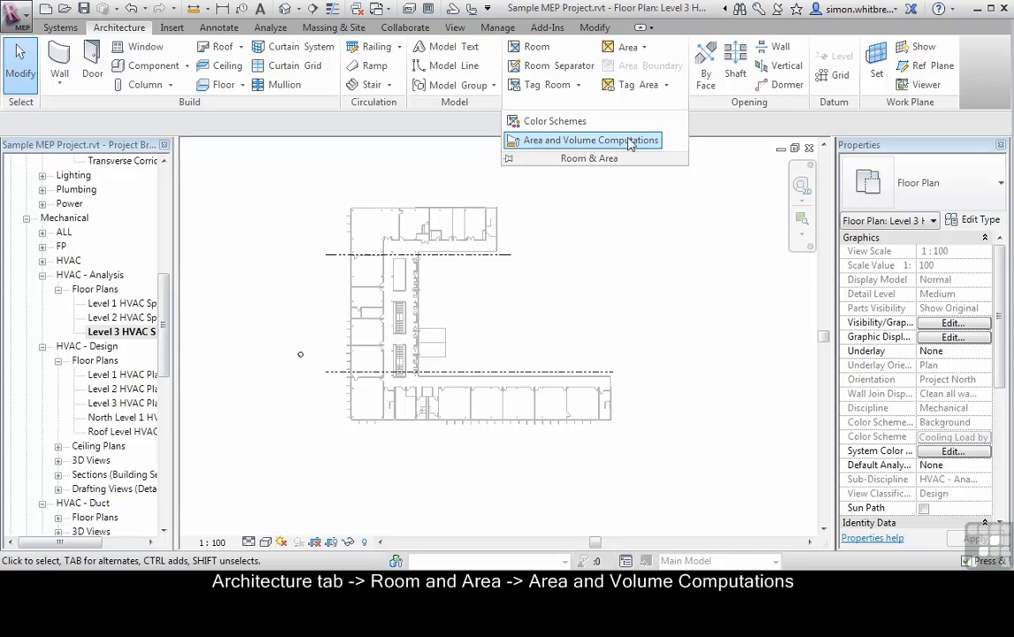
{"action": "left_click", "coordinate": [589, 140]}
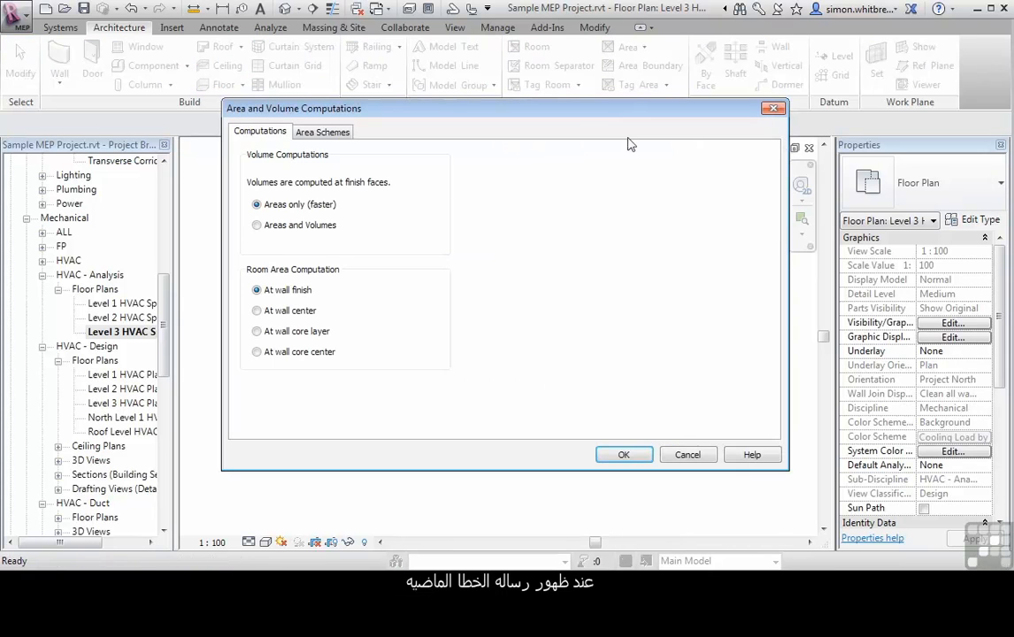
{"action": "mouse_move", "coordinate": [606, 291]}
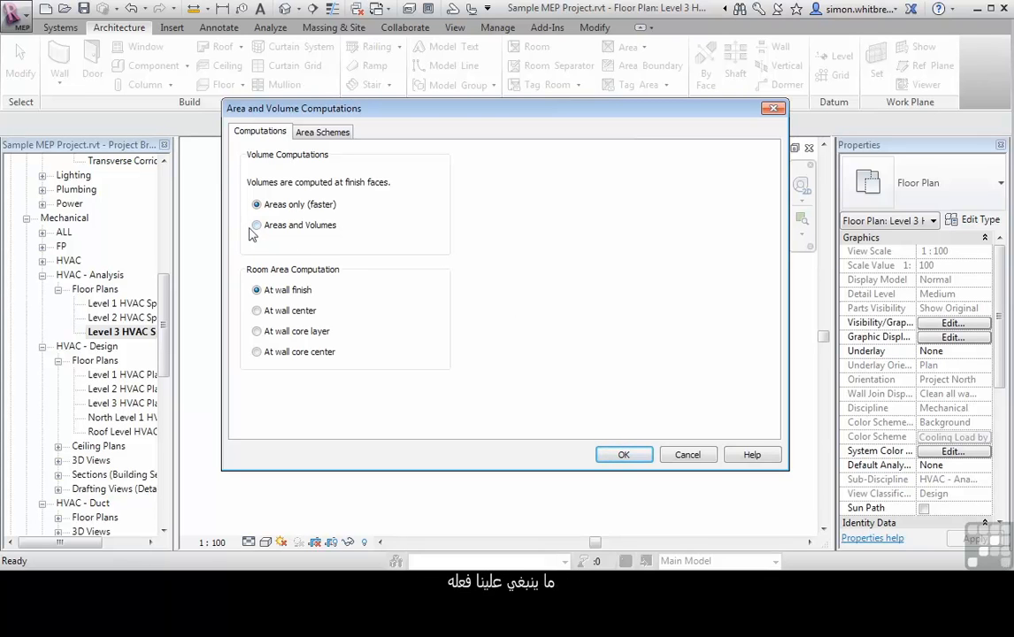
- Select Areas and Volumes in Area and Volume Computations and confirm with OK
{"action": "left_click", "coordinate": [256, 224]}
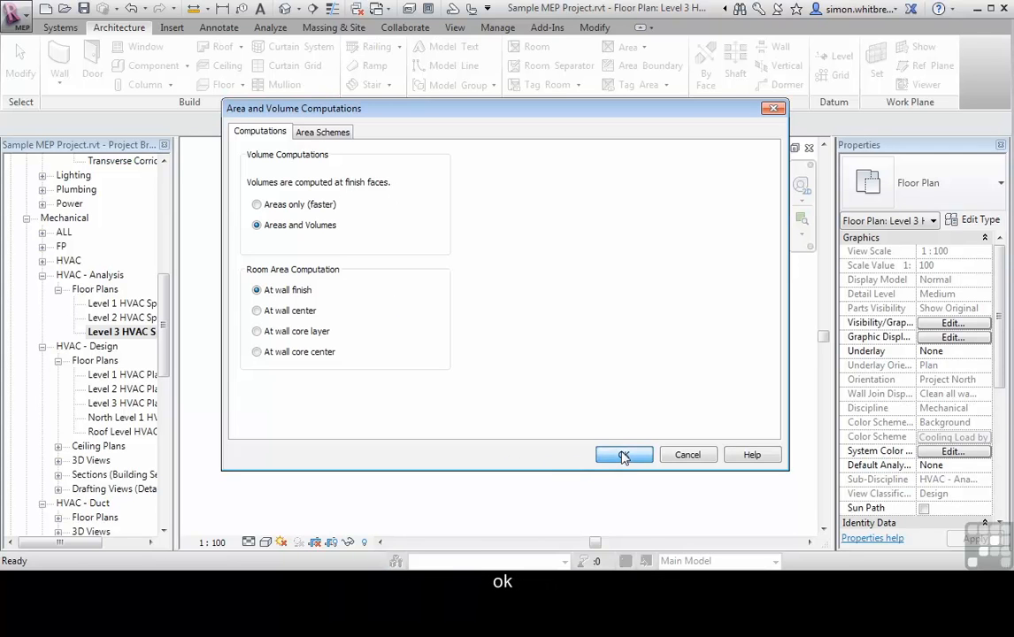
{"action": "left_click", "coordinate": [623, 454]}
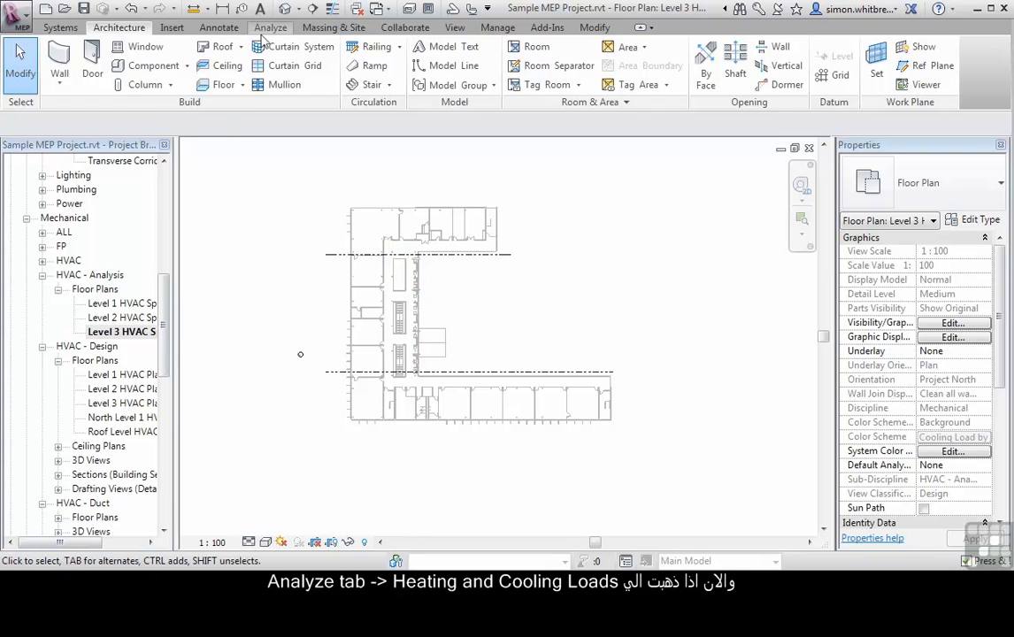
- Reopen Heating and Cooling Loads to show the 3D analytical building model
{"action": "left_click", "coordinate": [270, 27]}
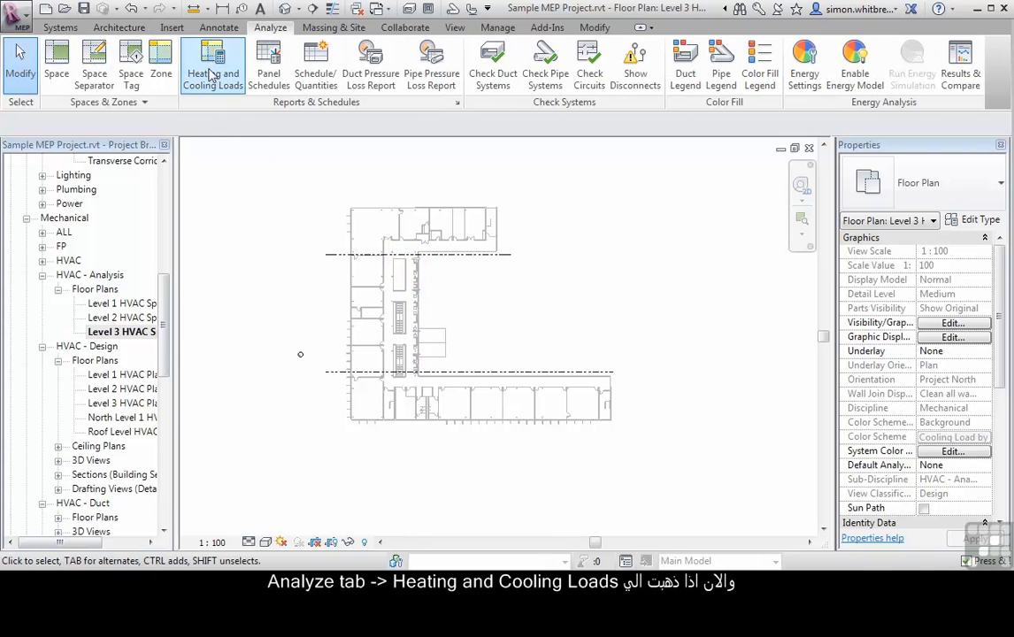
{"action": "left_click", "coordinate": [212, 66]}
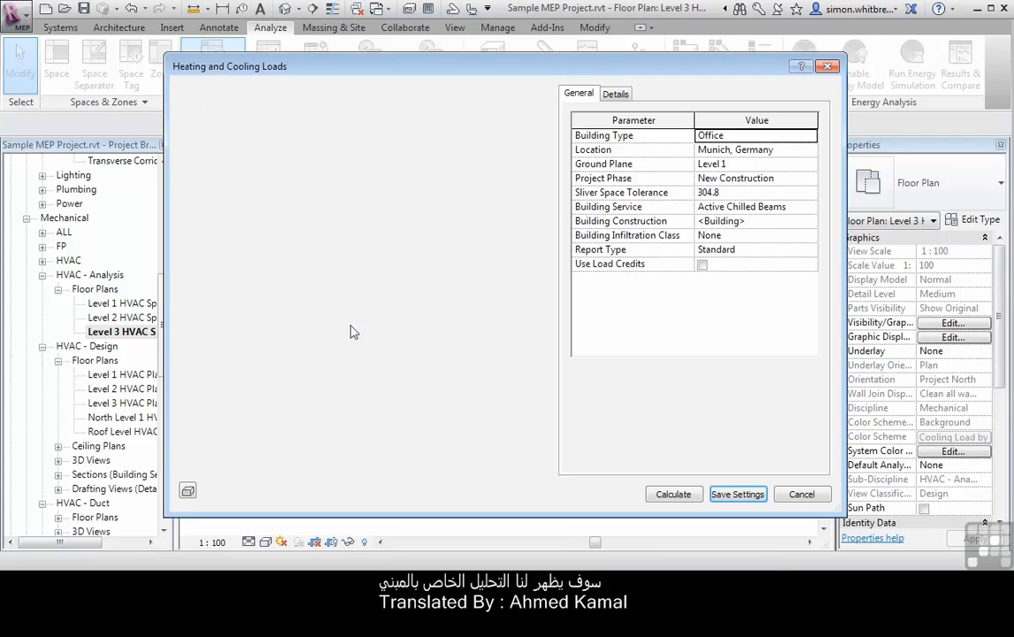
{"action": "left_click", "coordinate": [674, 494]}
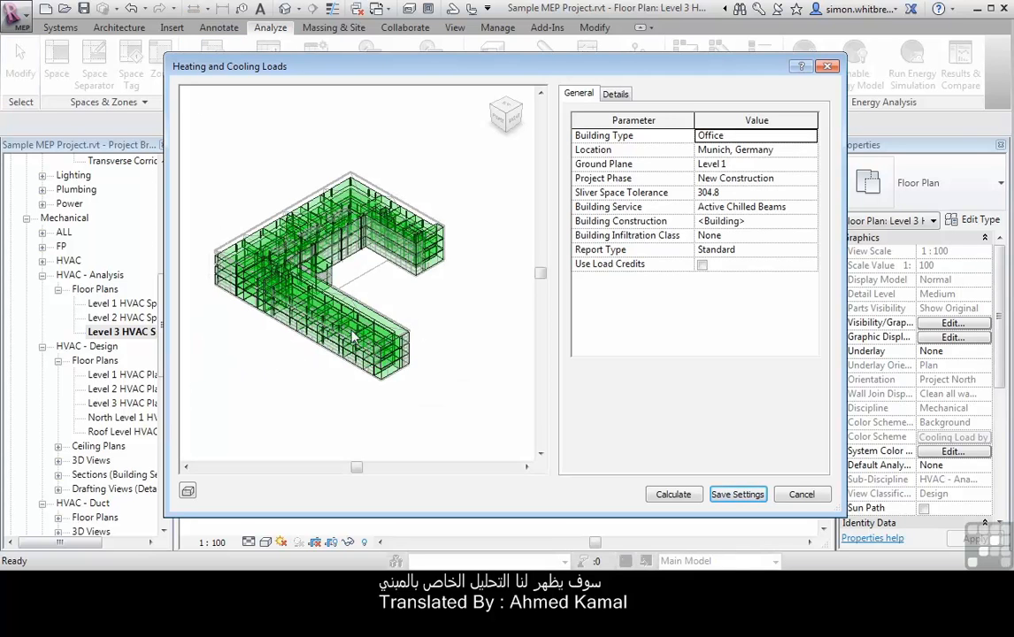
{"action": "mouse_move", "coordinate": [228, 358]}
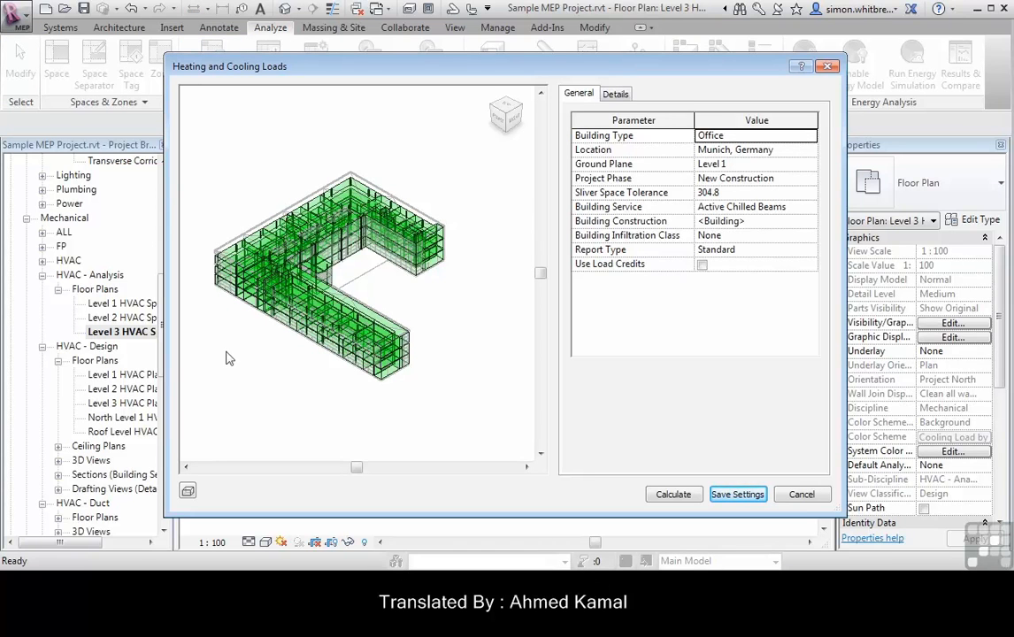